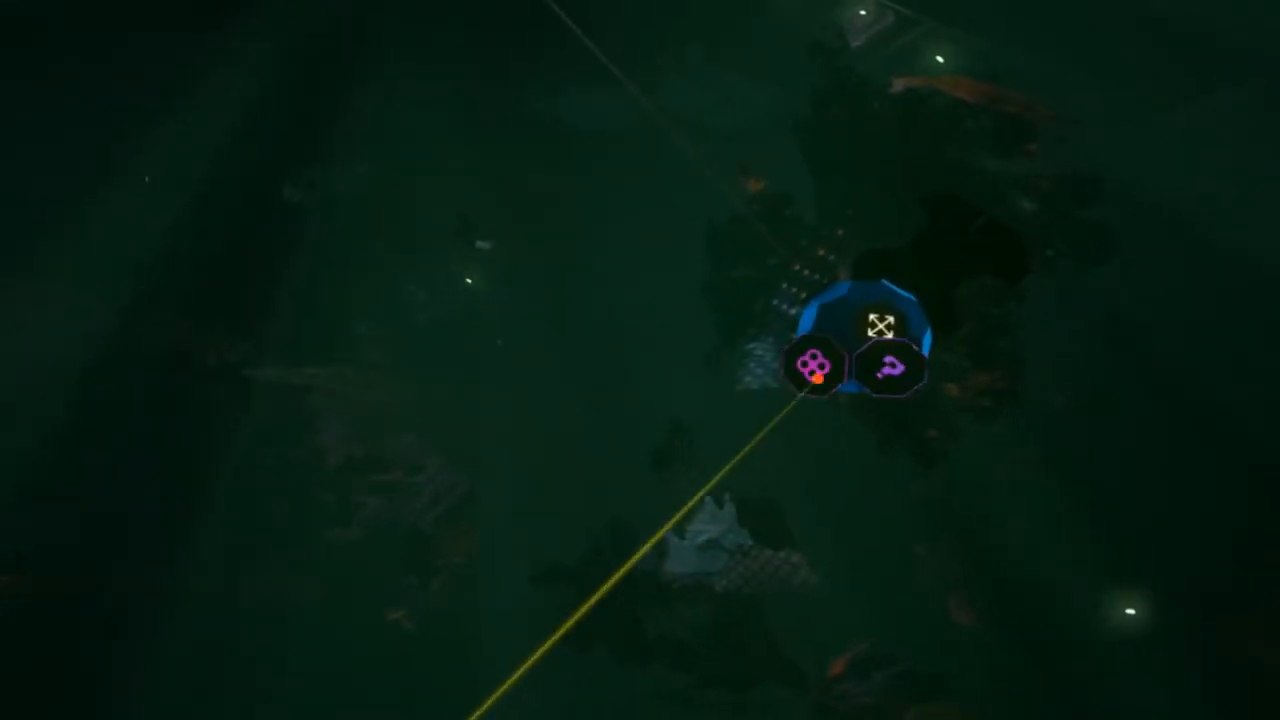
Fly through the scene toward the blue lattice sculptures and pink stick shapes
{"action": "left_click", "coordinate": [816, 370]}
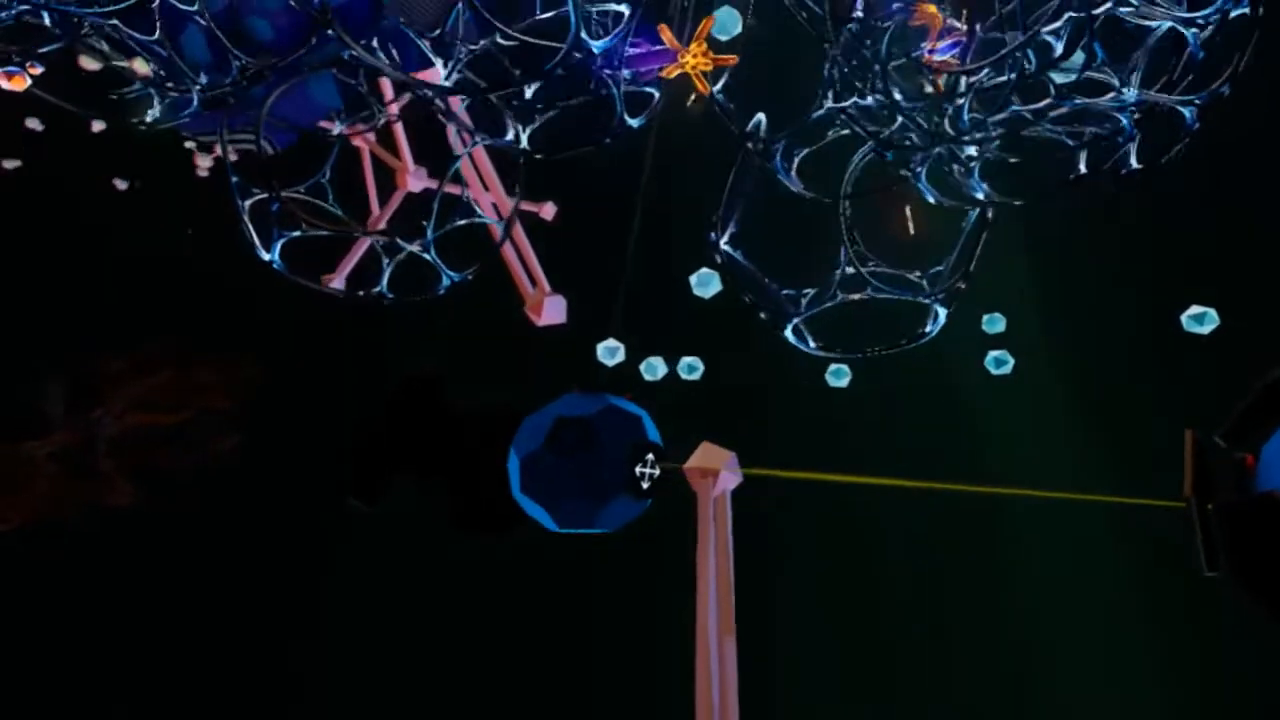
{"action": "mouse_move", "coordinate": [620, 464]}
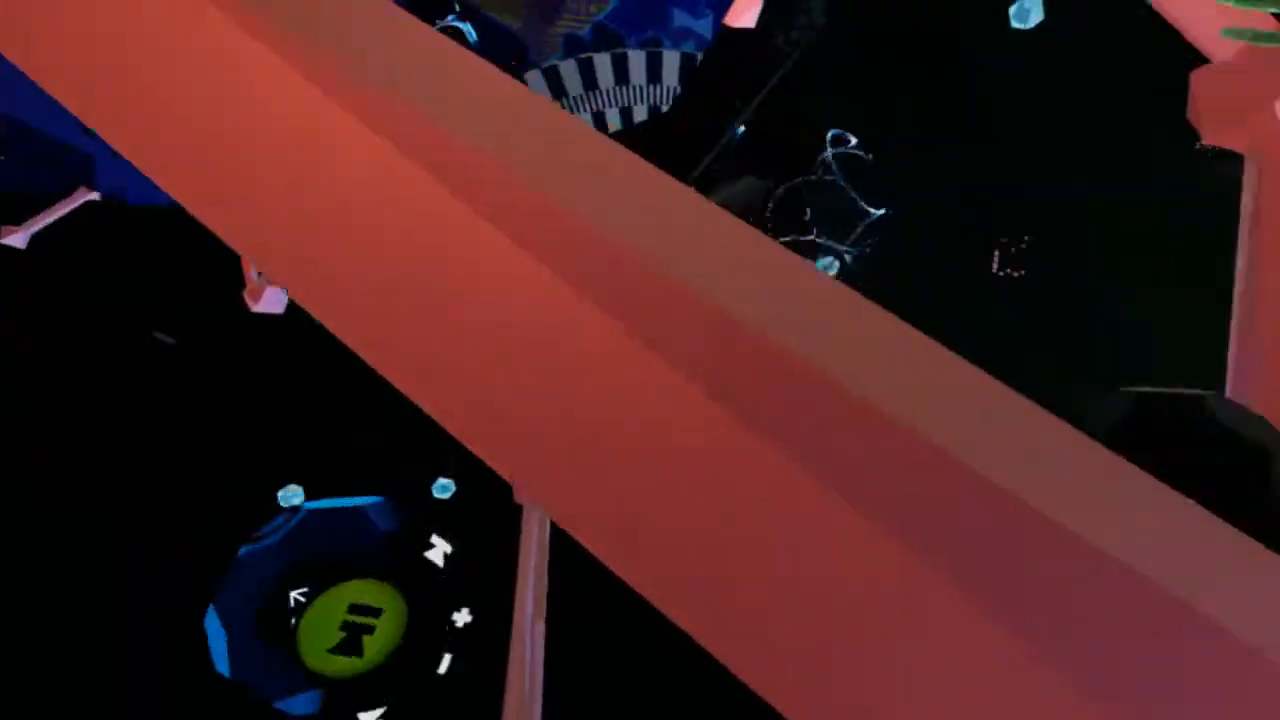
{"action": "mouse_move", "coordinate": [640, 360]}
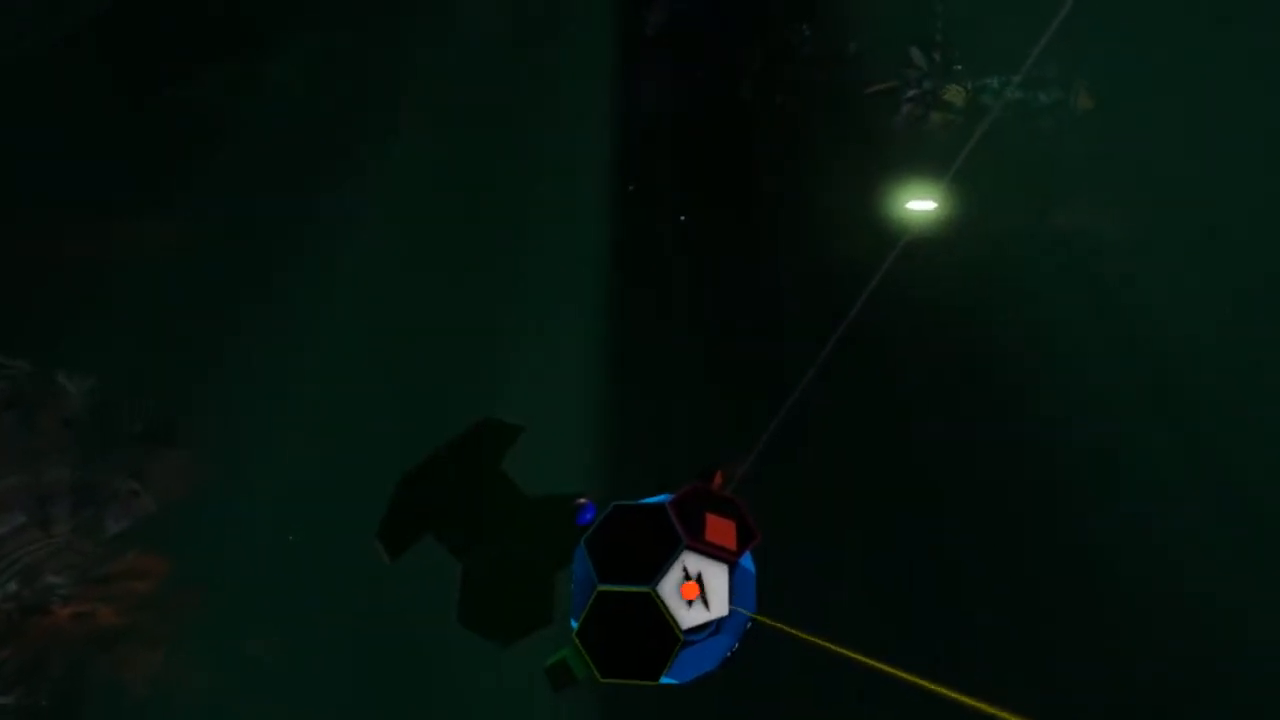
{"action": "mouse_move", "coordinate": [640, 360]}
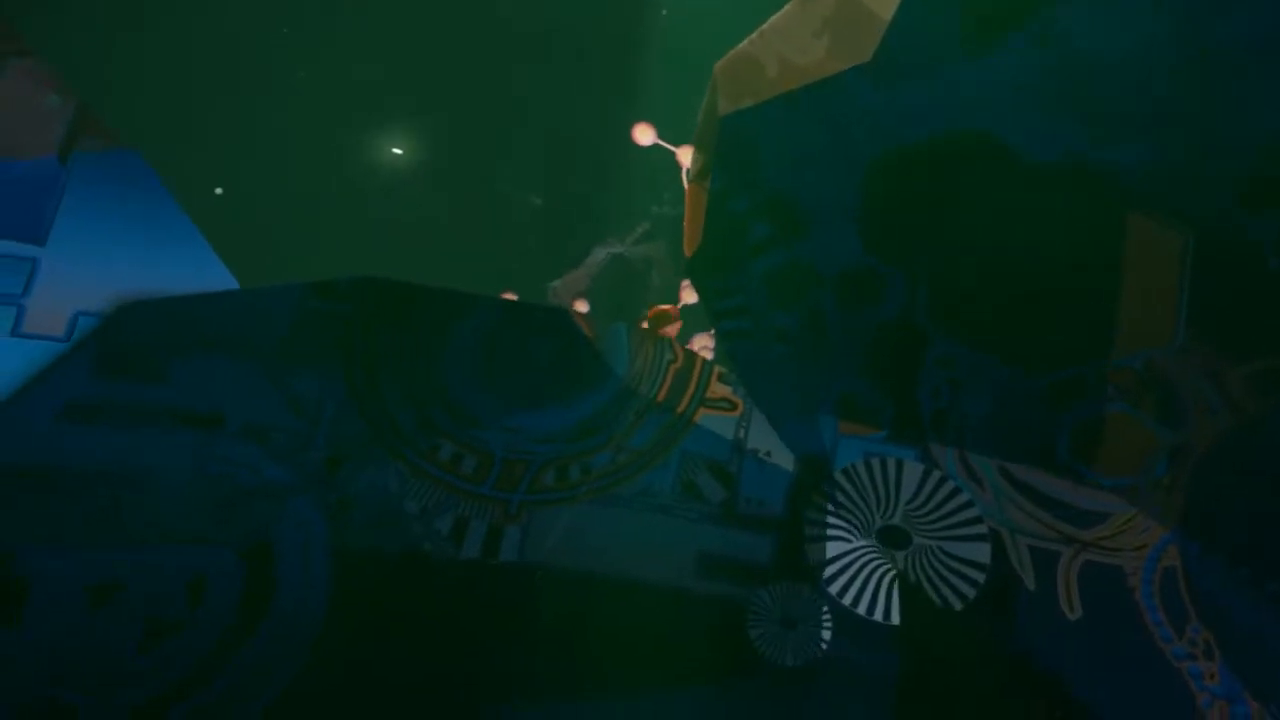
{"action": "mouse_move", "coordinate": [640, 360]}
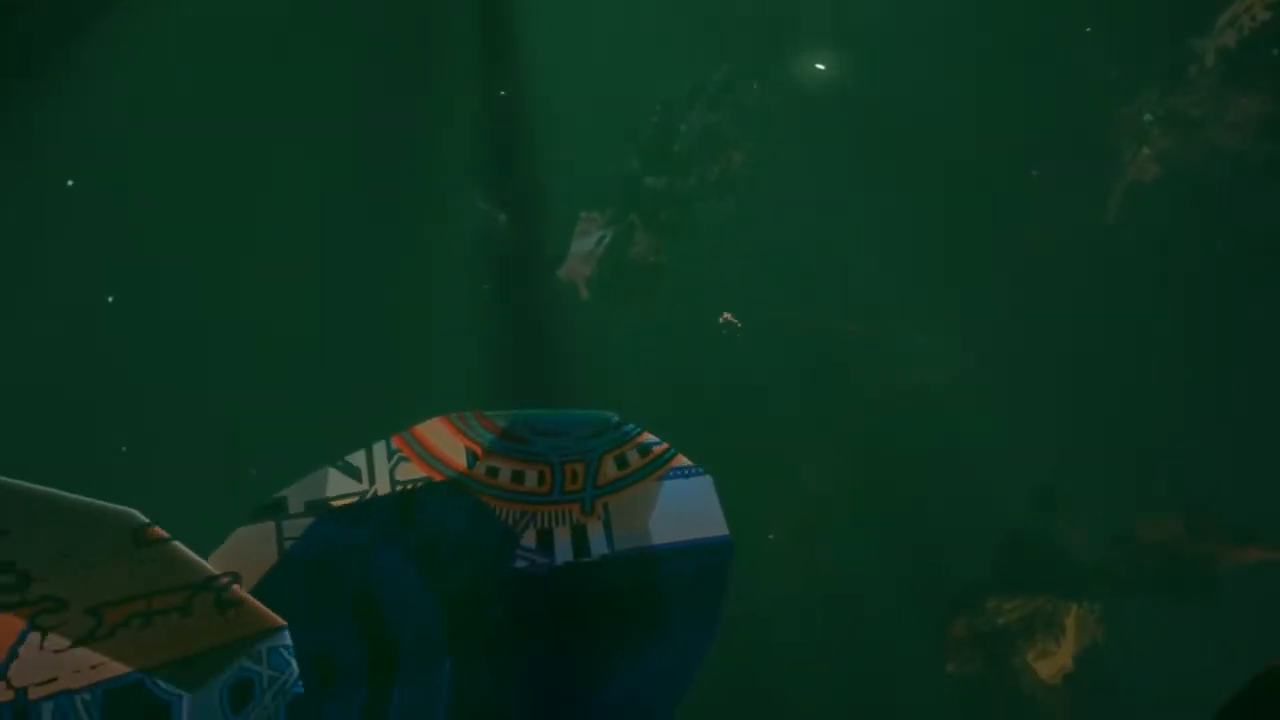
{"action": "mouse_move", "coordinate": [640, 360]}
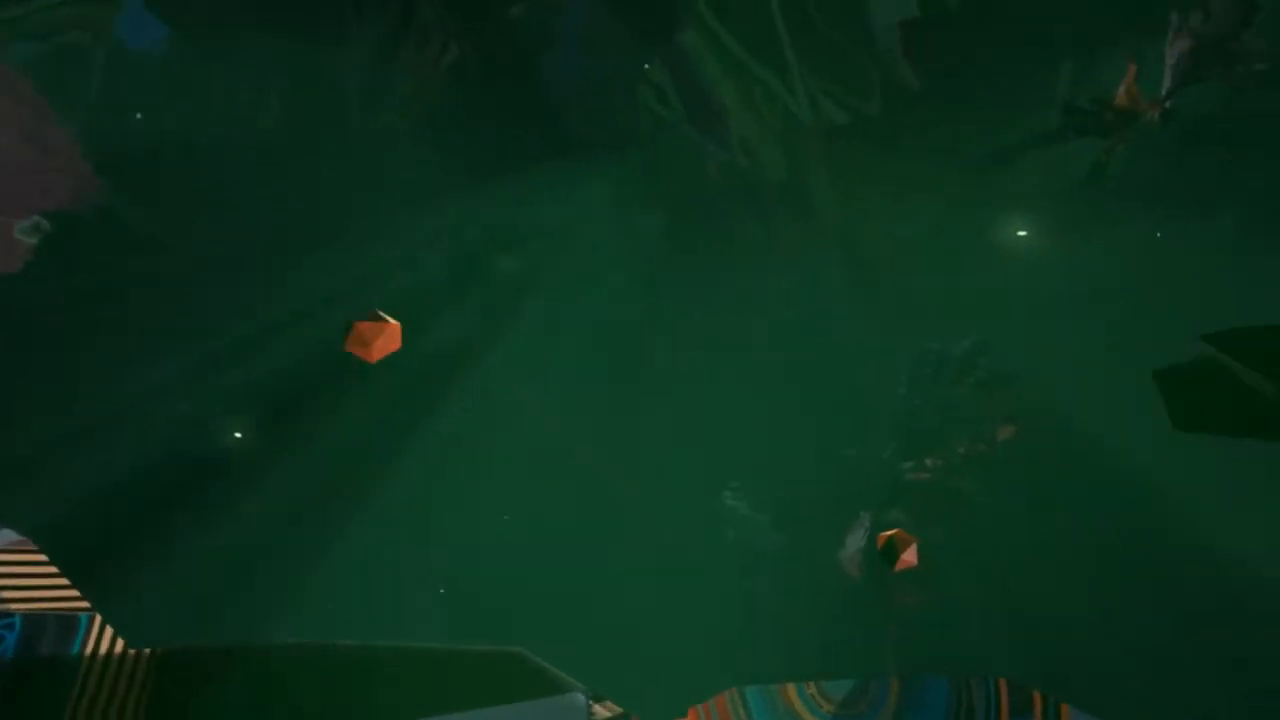
{"action": "mouse_move", "coordinate": [640, 360]}
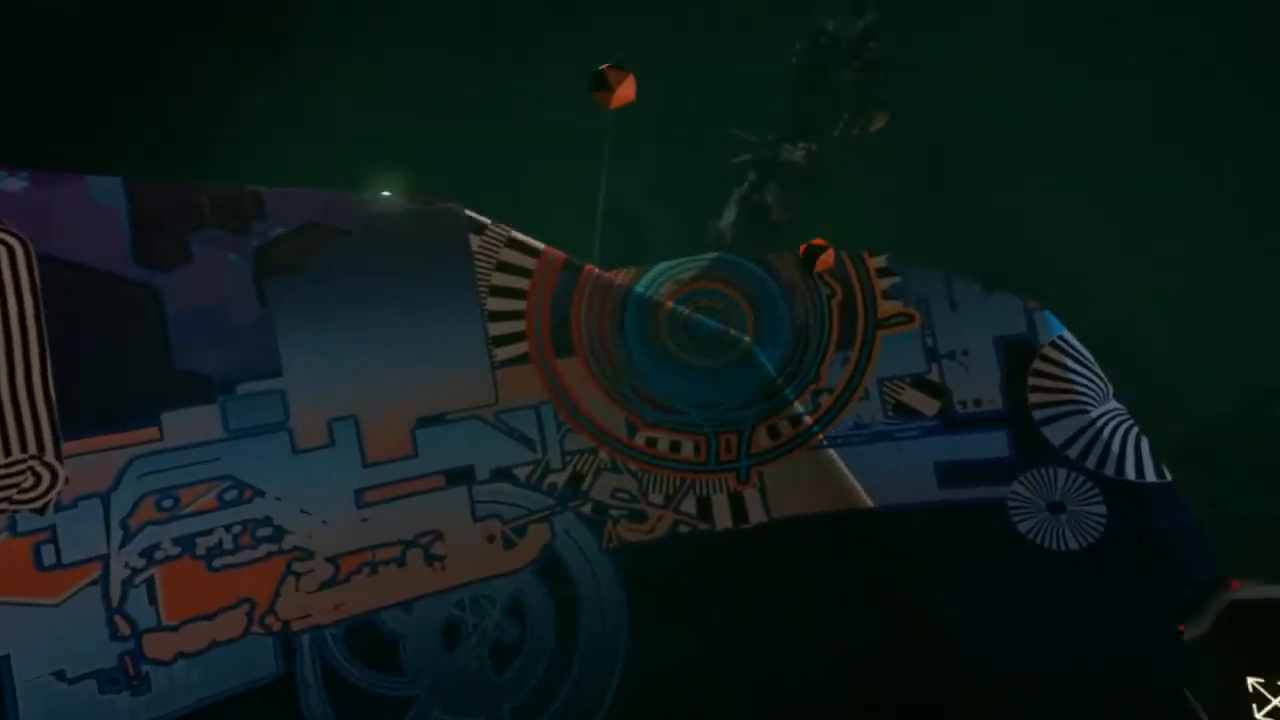
{"action": "mouse_move", "coordinate": [640, 360]}
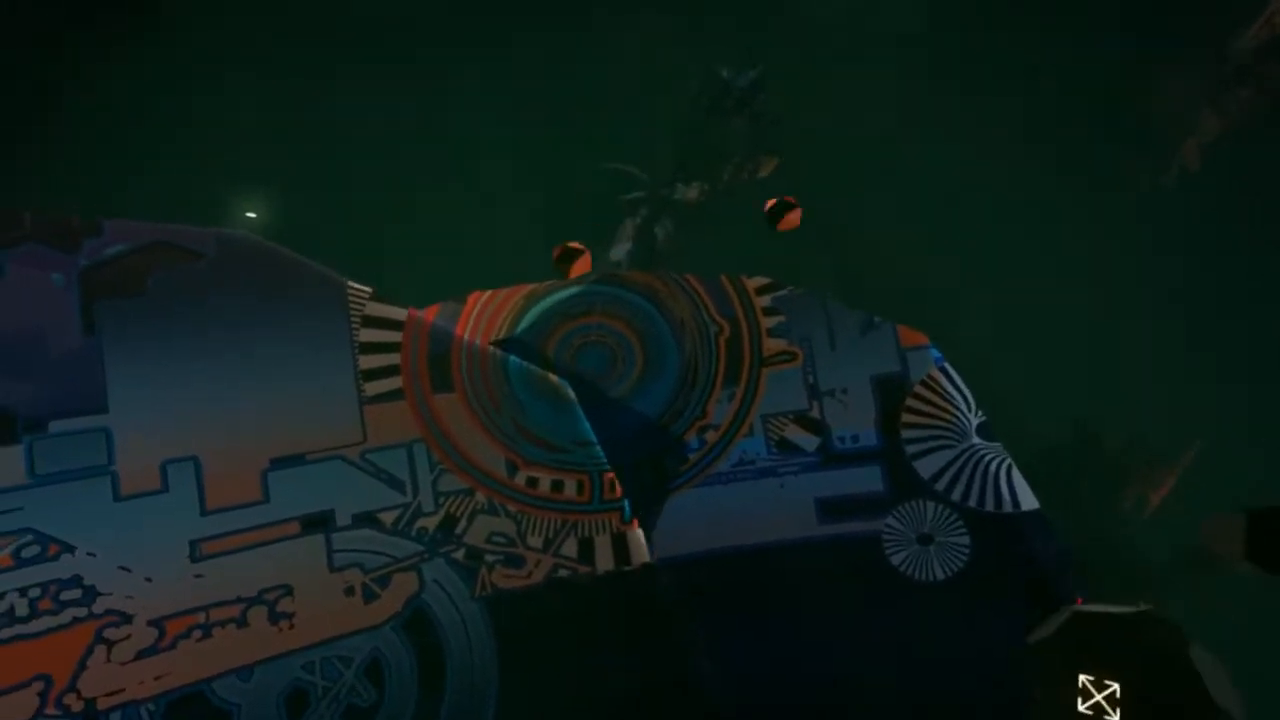
{"action": "mouse_move", "coordinate": [740, 414]}
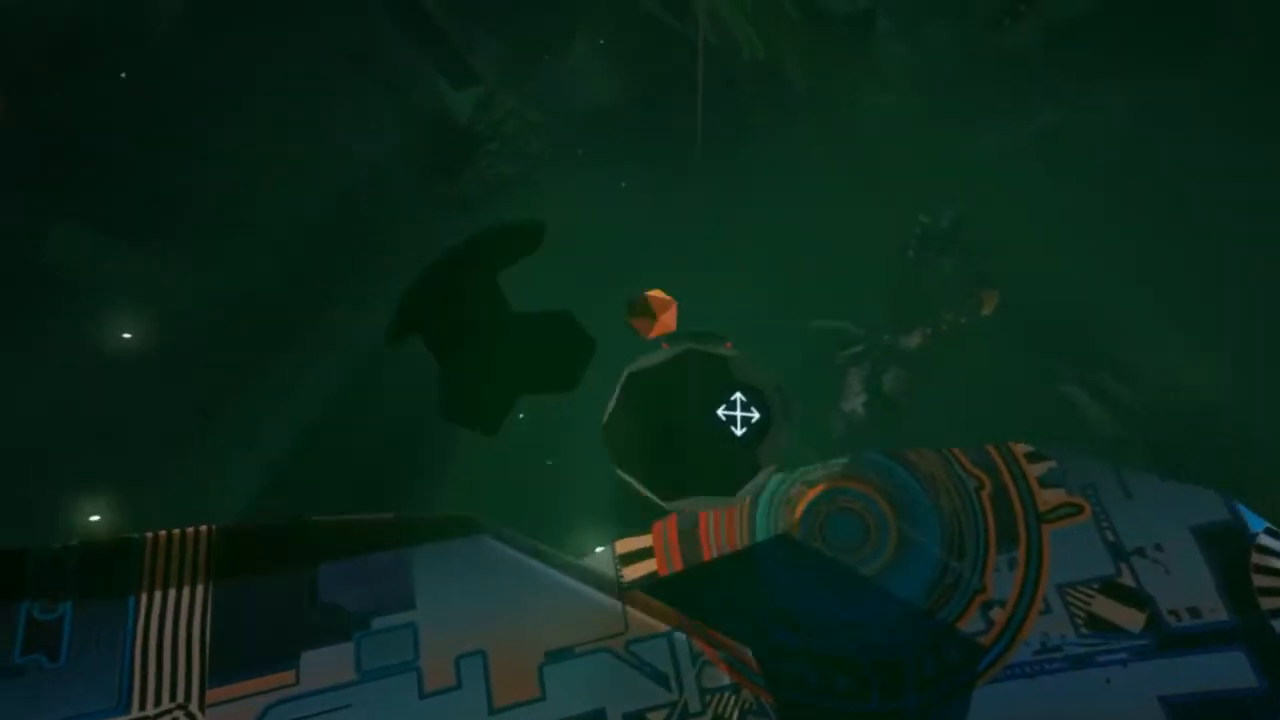